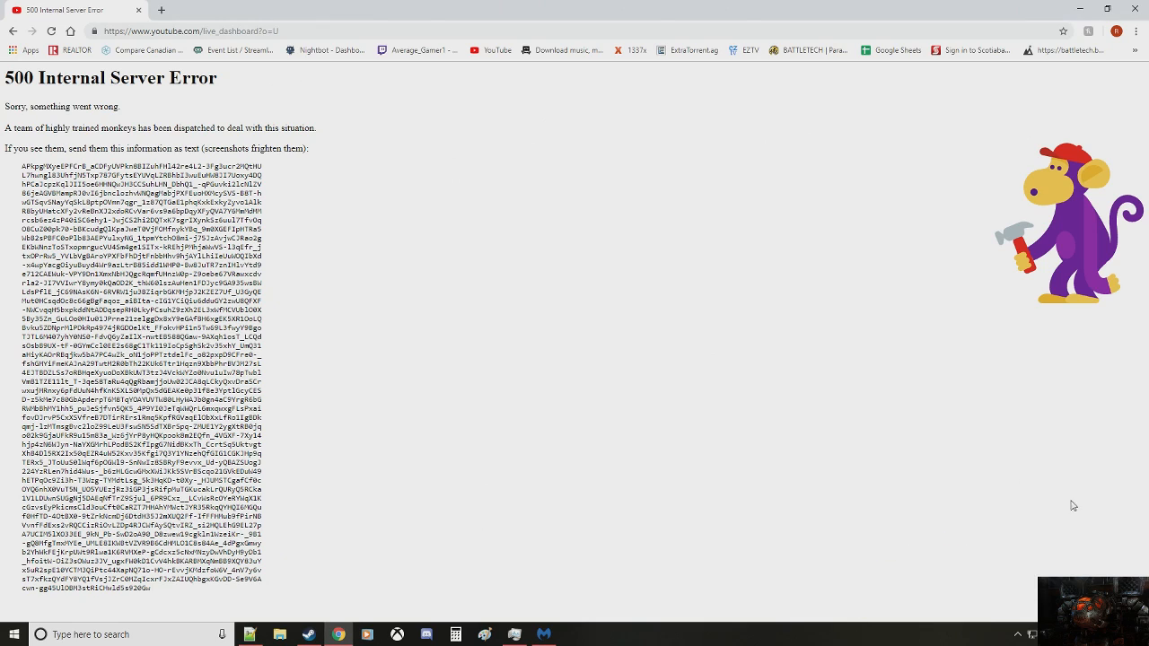
mouse_move(937, 419)
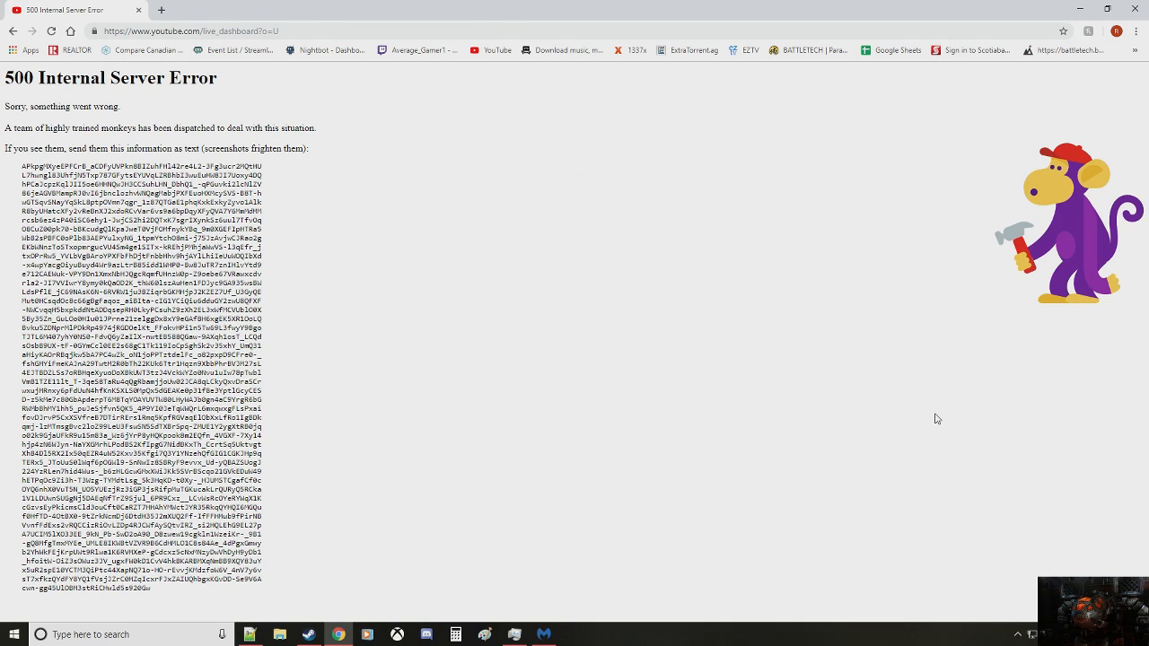
mouse_move(1083, 358)
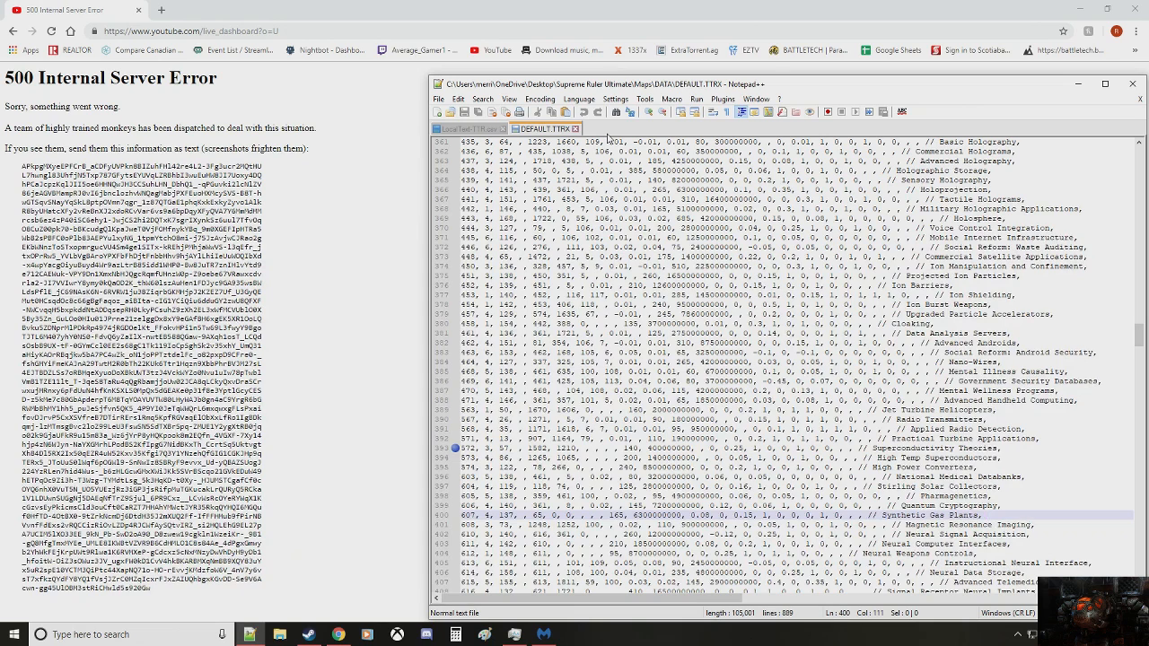
left_click(722, 99)
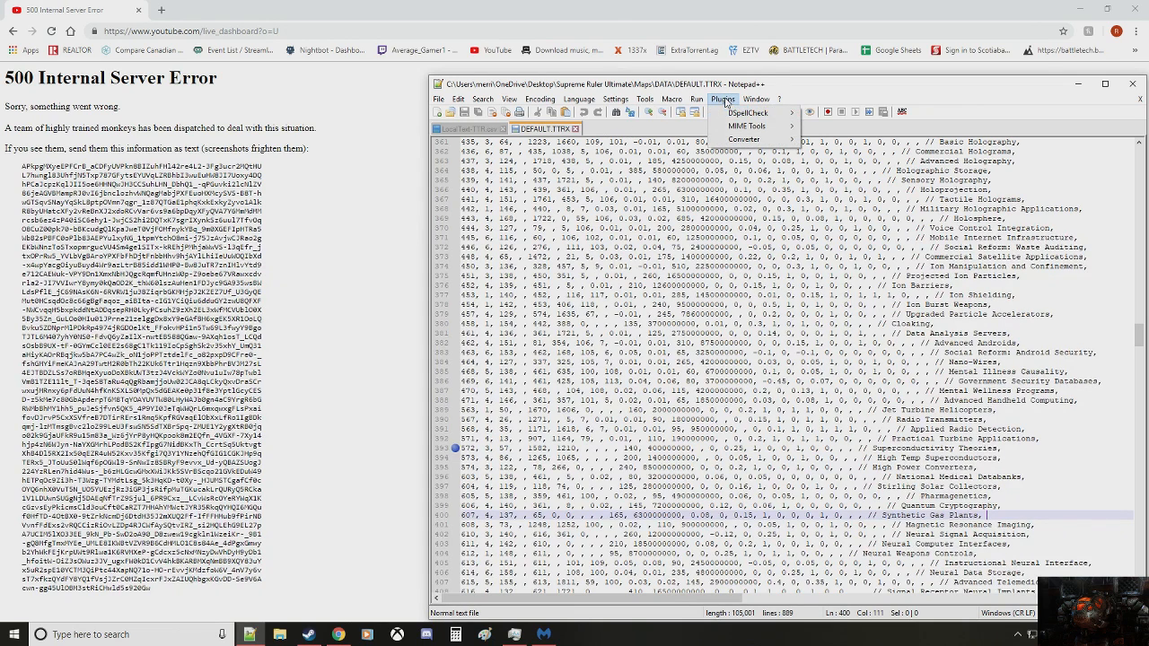
mouse_move(747, 126)
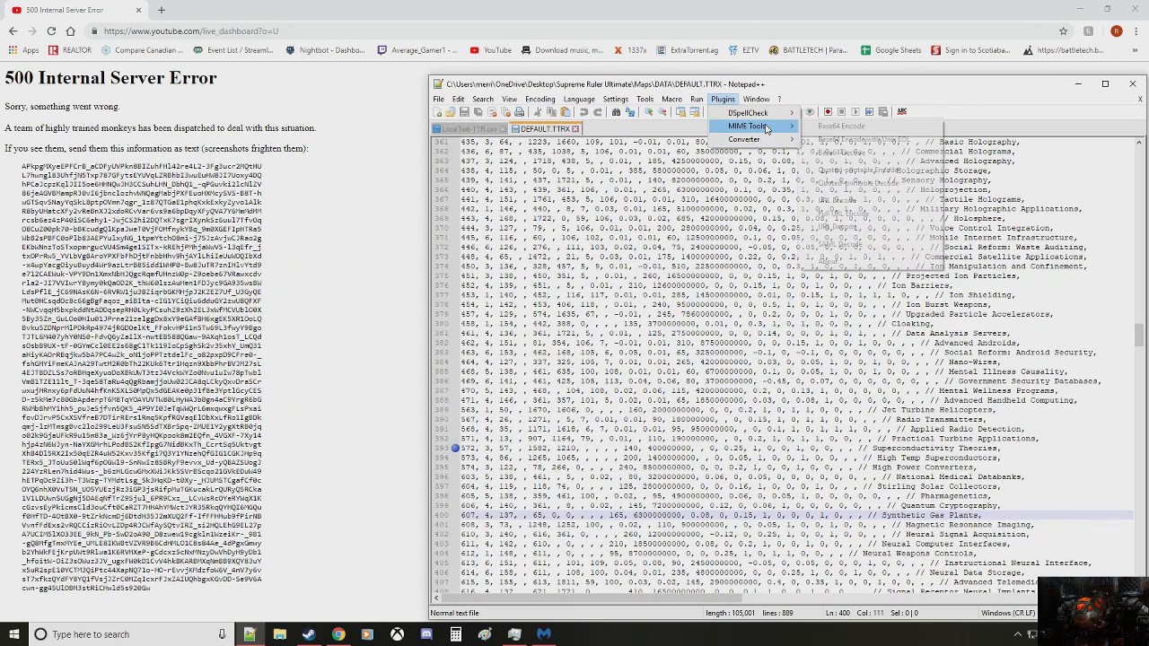
left_click(744, 126)
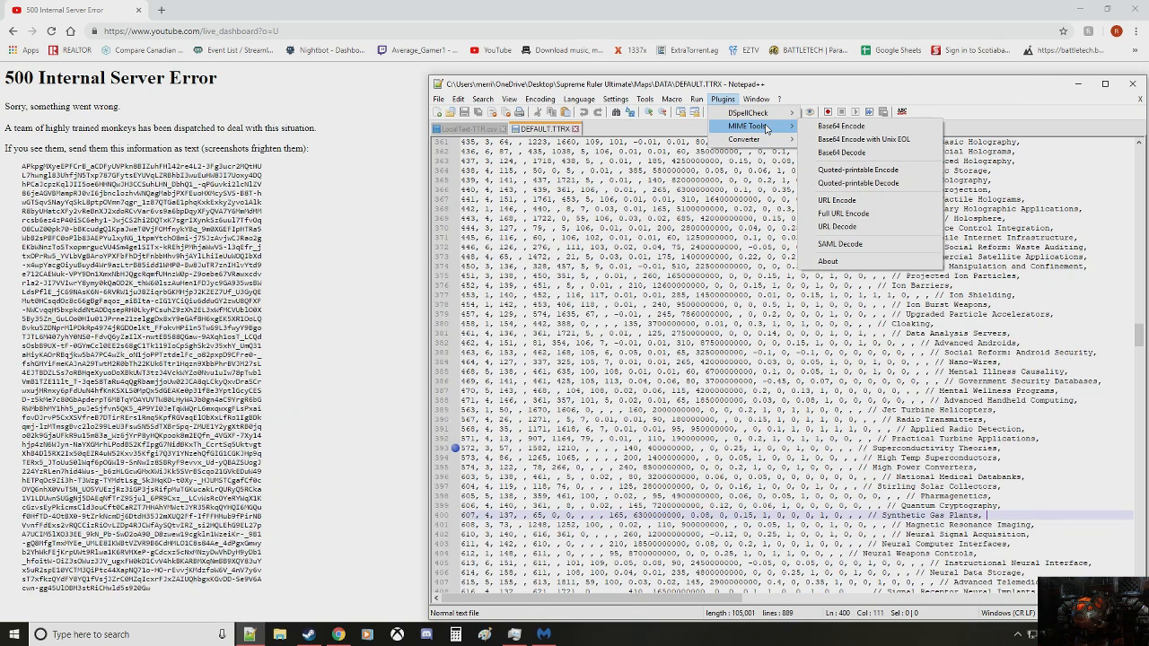
left_click(670, 98)
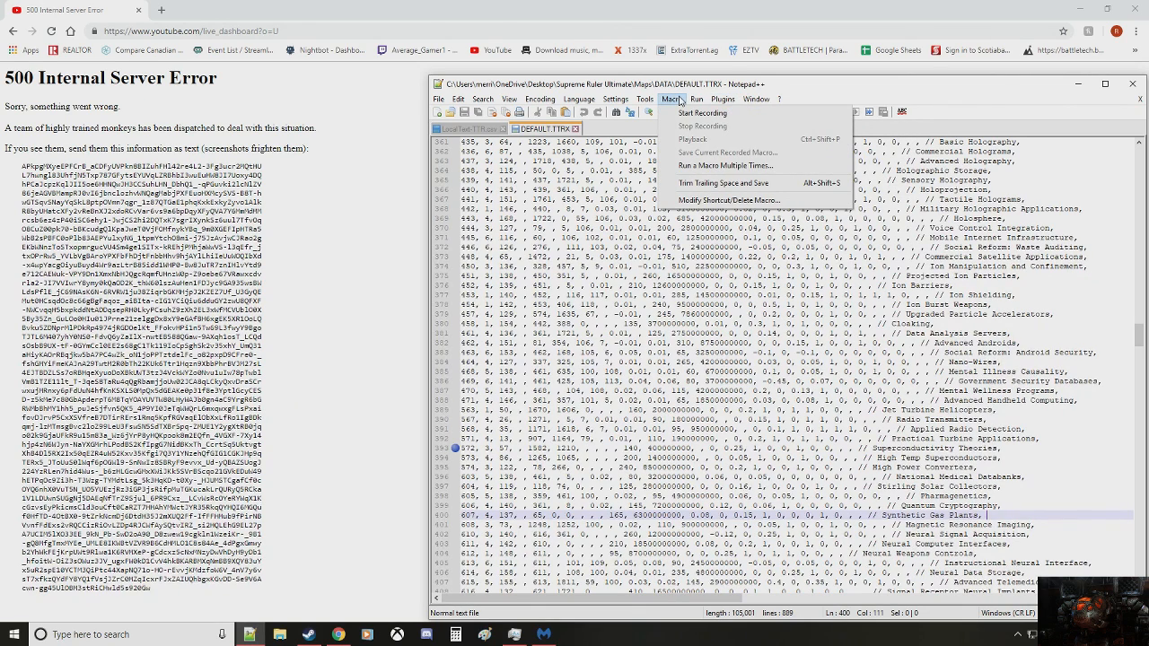
left_click(615, 99)
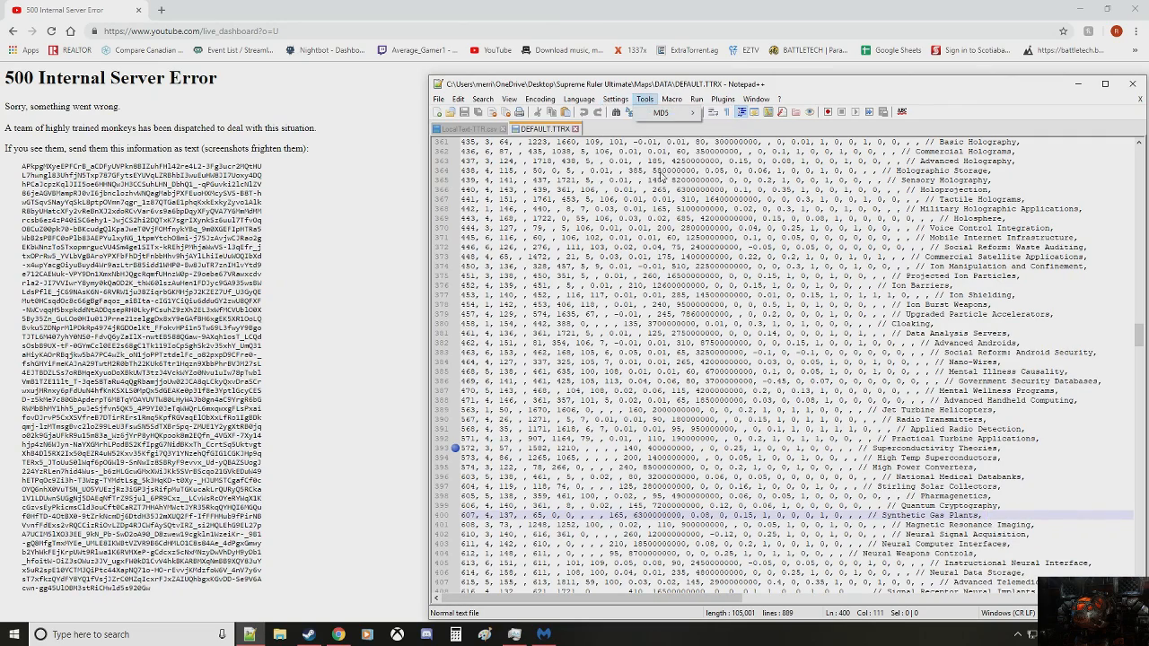
left_click(509, 99)
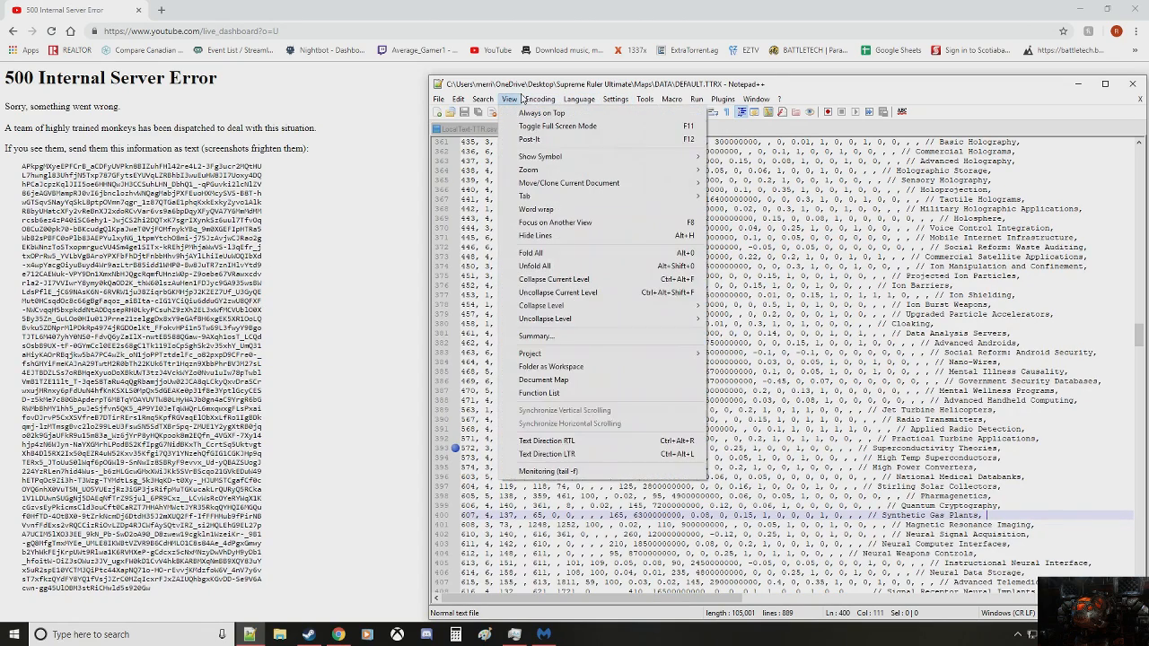
left_click(579, 99)
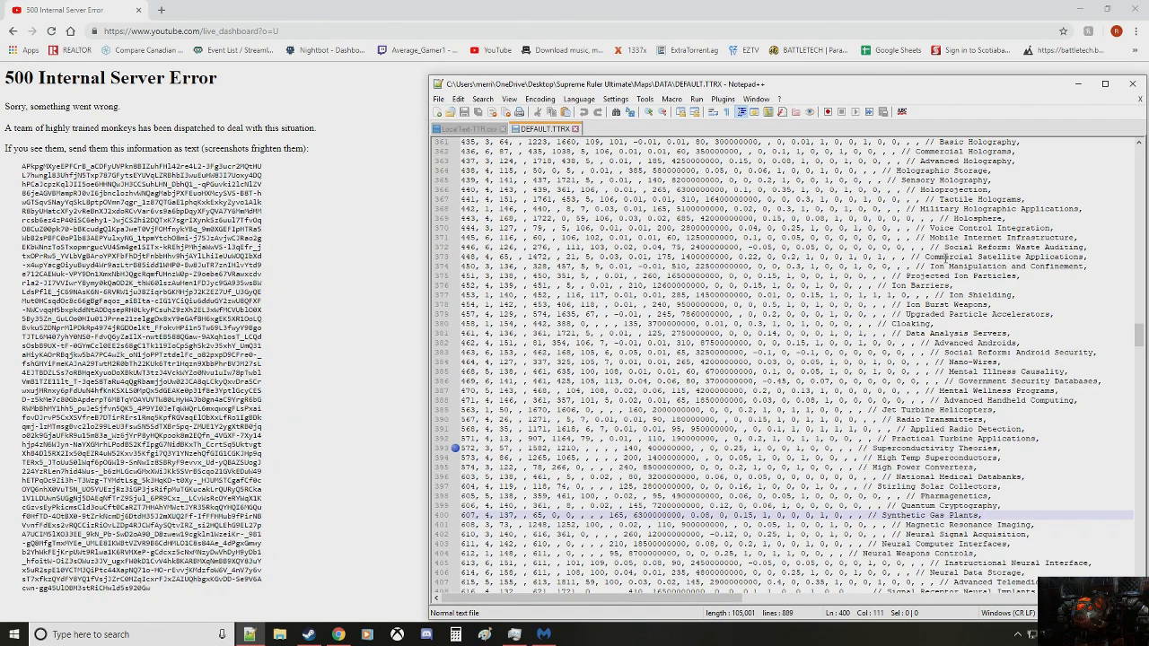
left_click(757, 98)
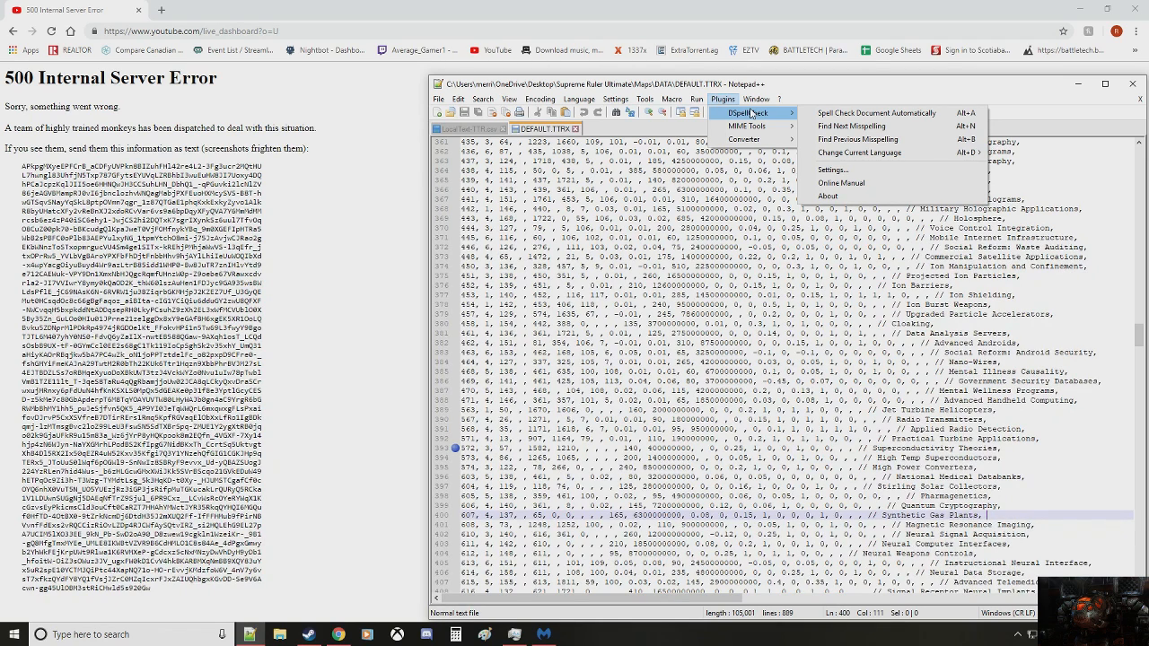
left_click(695, 99)
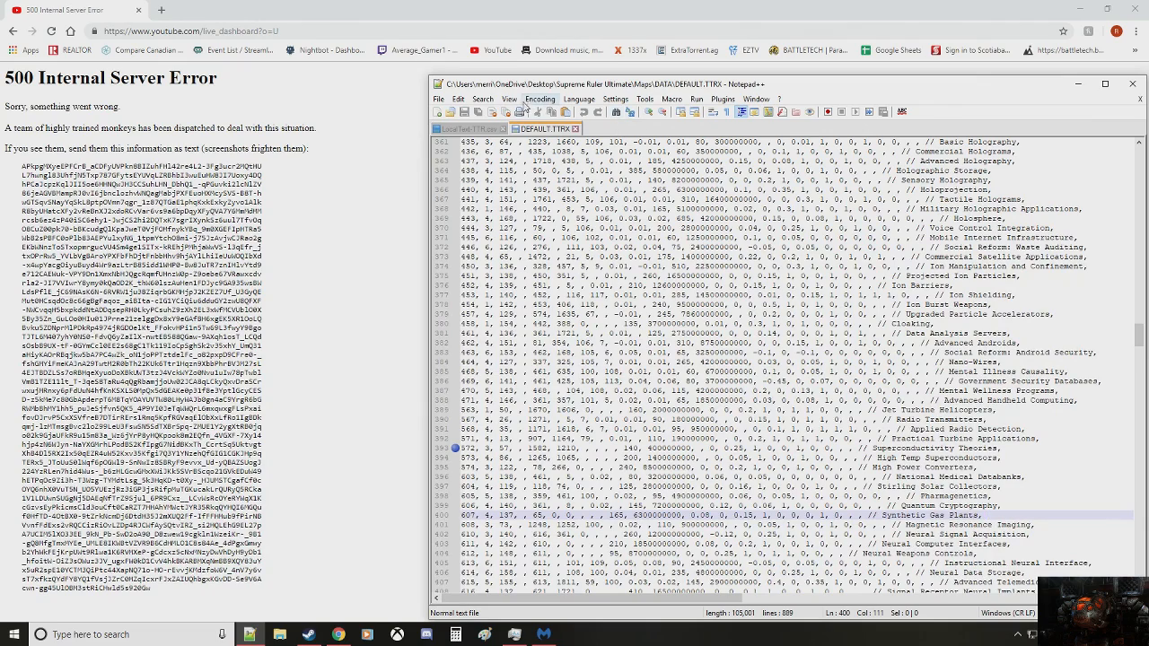
Step: Browse the View, Search and Edit menus for a compare command, then open Plugins
left_click(509, 99)
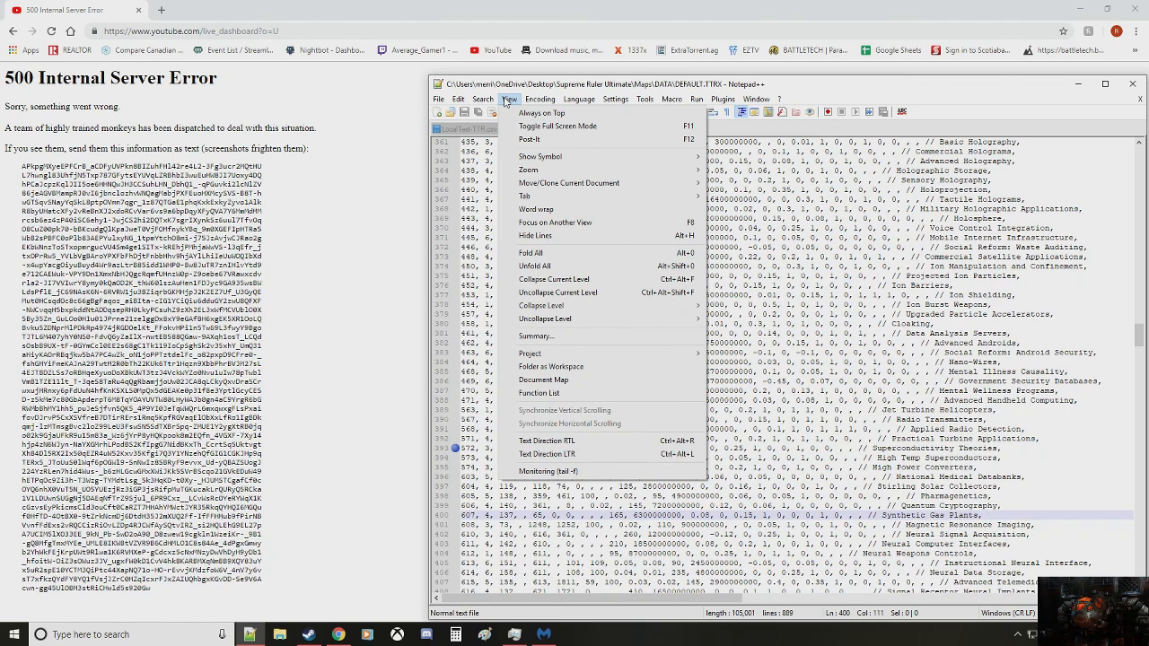
left_click(482, 99)
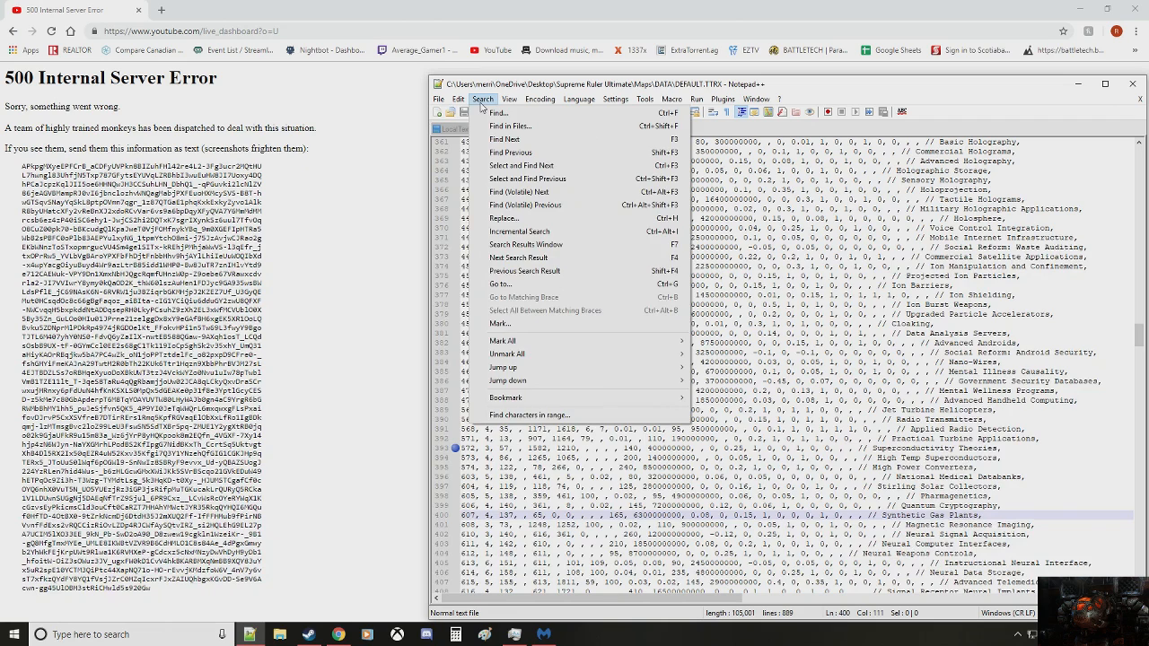
left_click(458, 99)
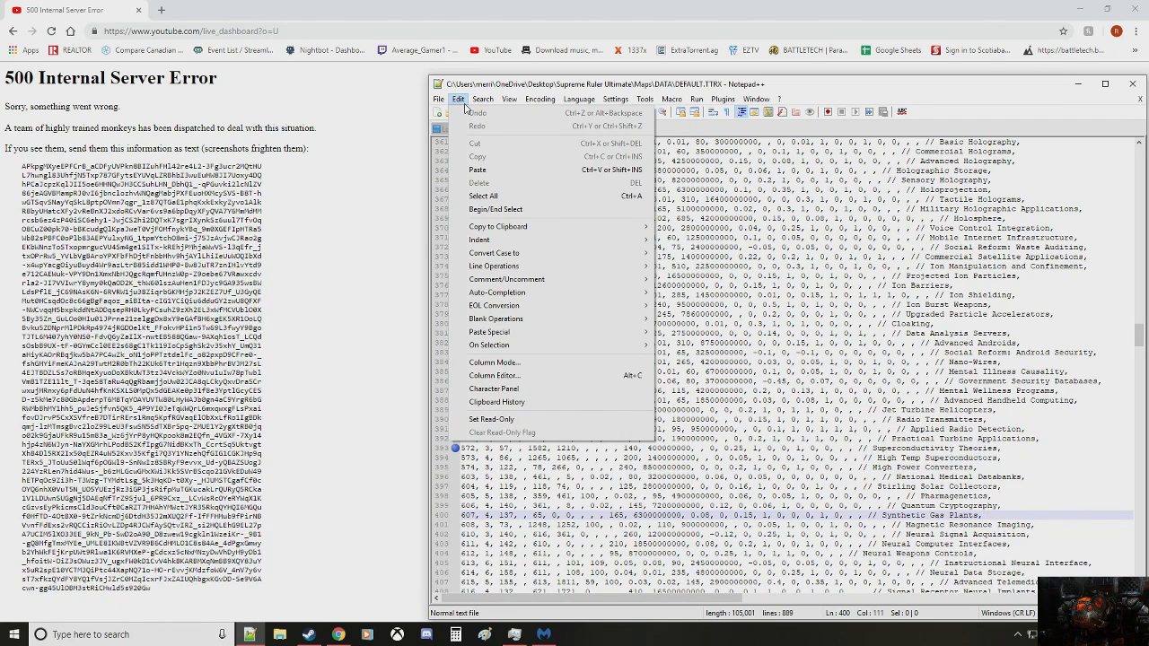
left_click(439, 99)
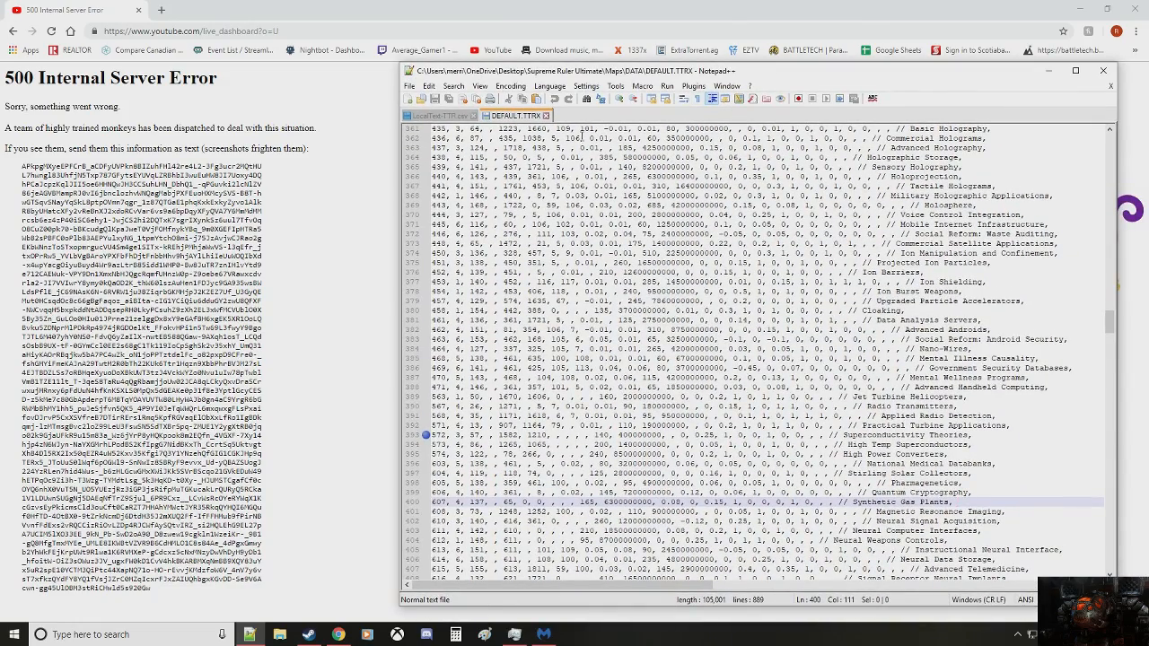
mouse_move(652, 113)
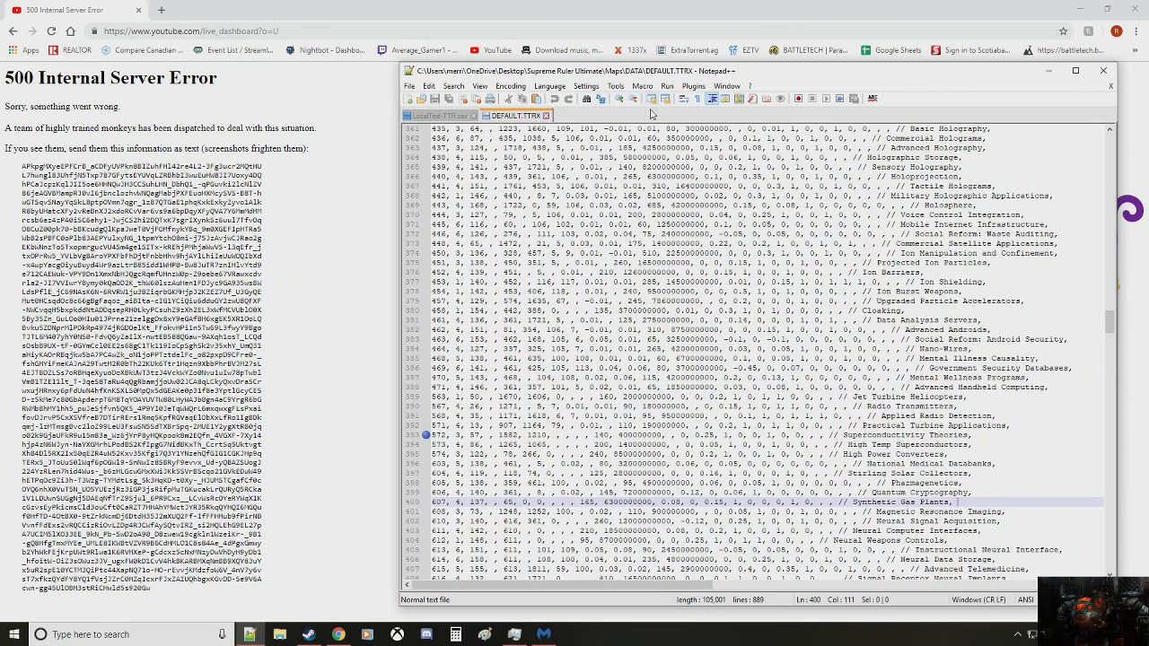
left_click(694, 87)
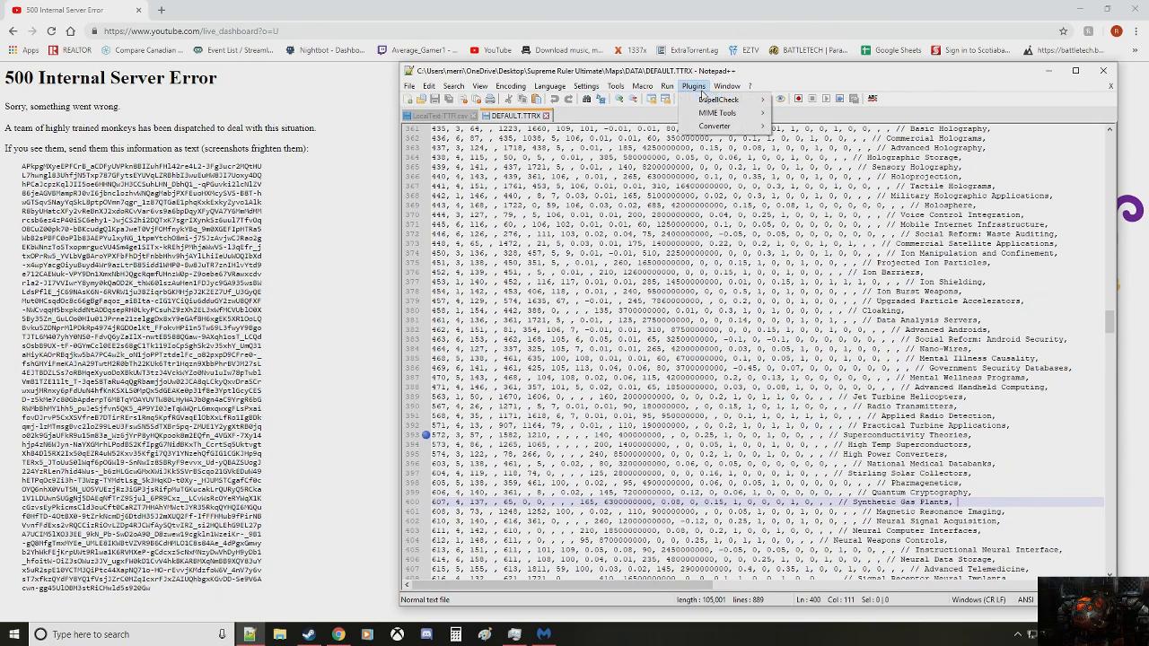